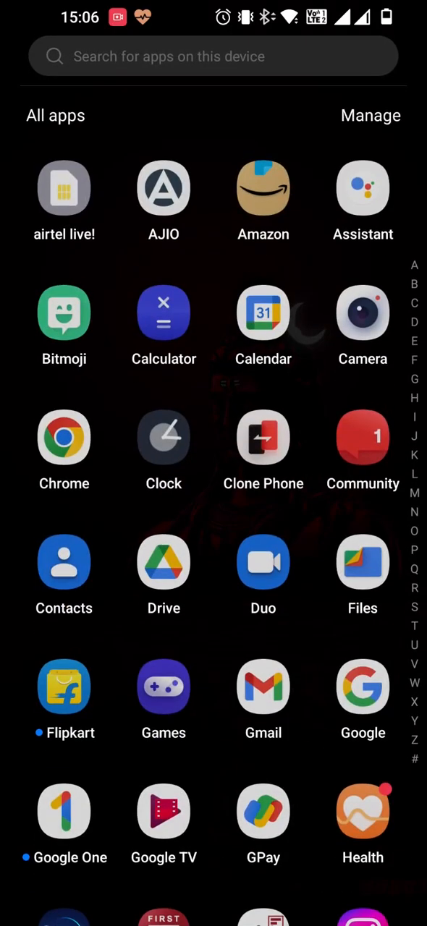
Search the launcher for 'pla' to surface the Play Store.
type("pla")
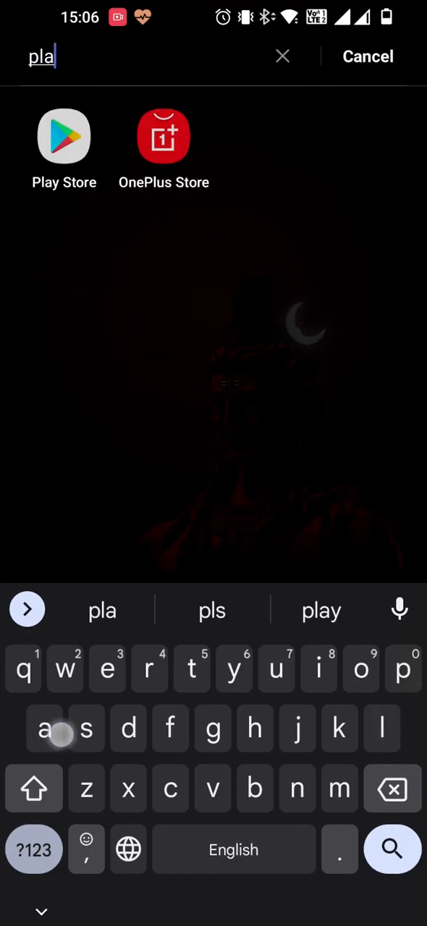
Find nLearn in the Play Store by searching 'nlea' and install it.
left_click(282, 56)
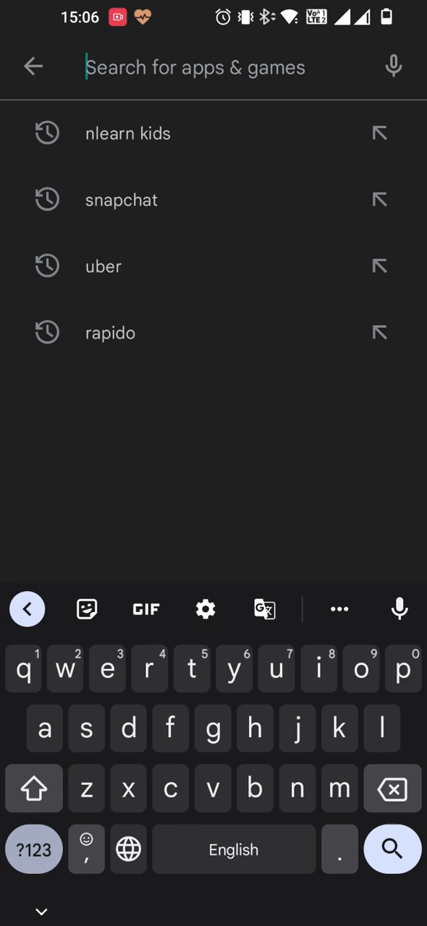
type("nlea")
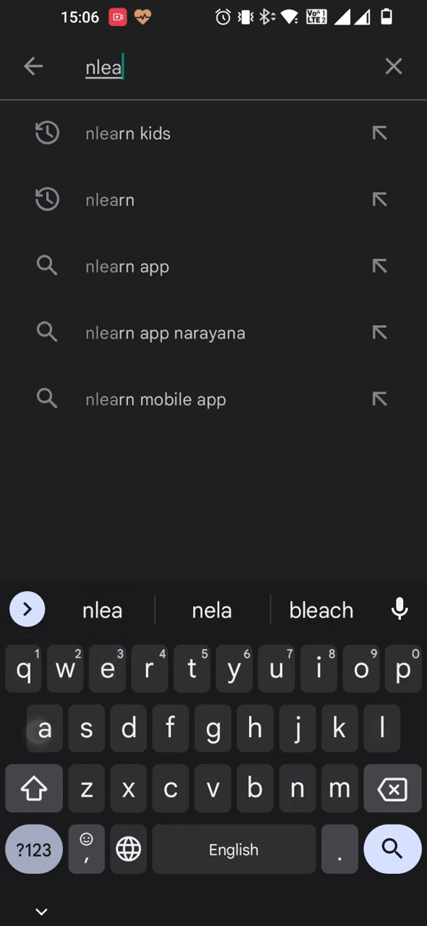
left_click(109, 200)
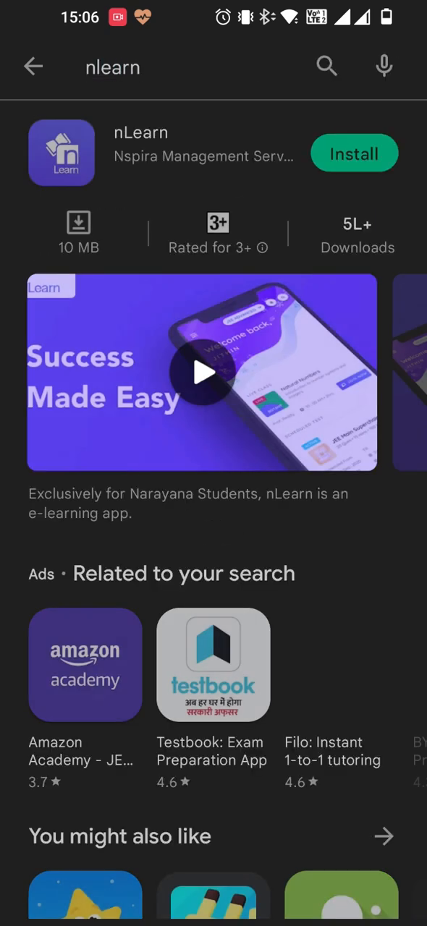
left_click(354, 154)
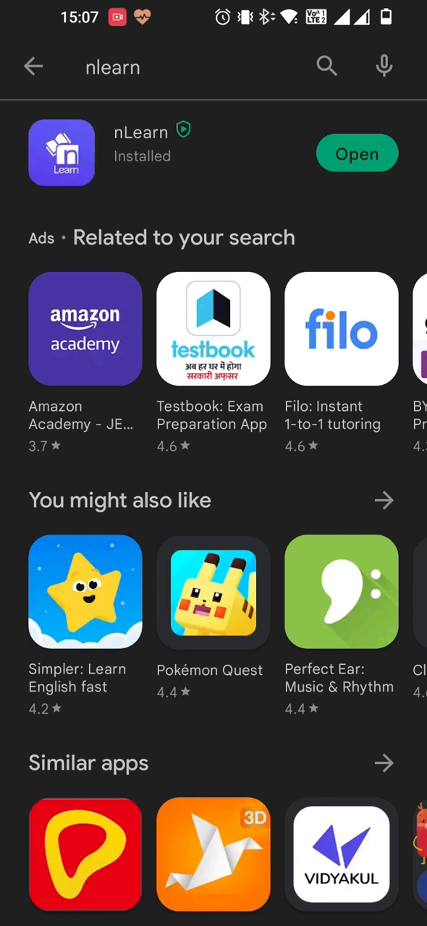
left_click(356, 154)
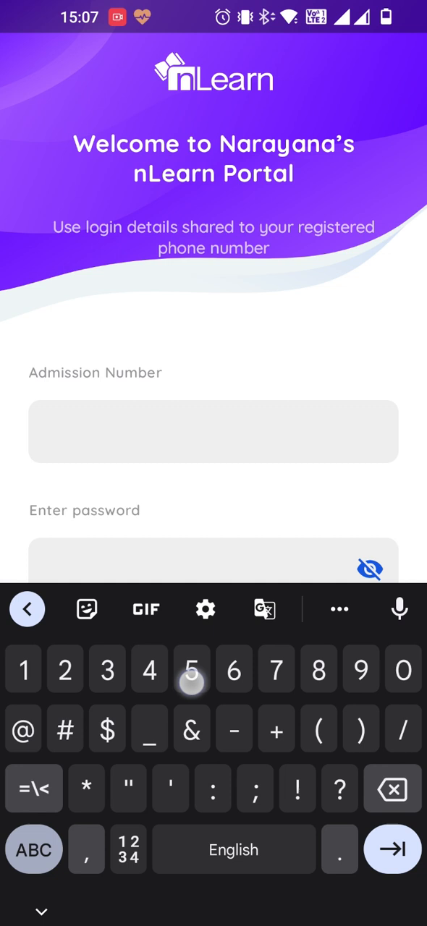
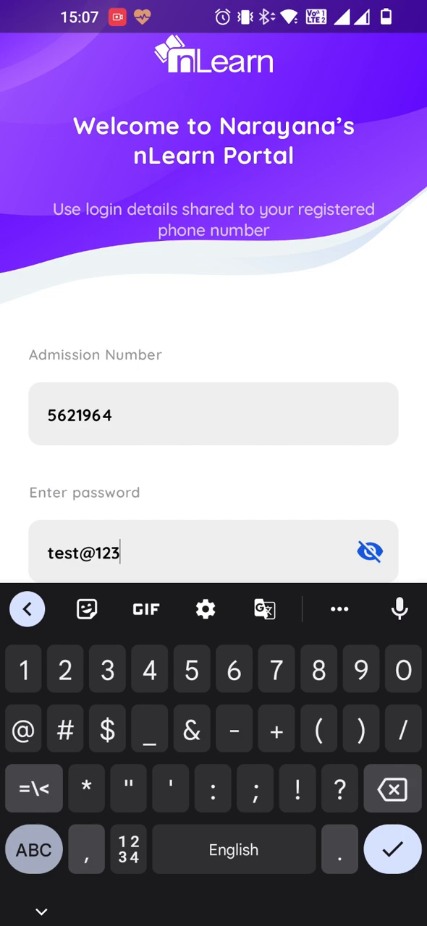
left_click(393, 848)
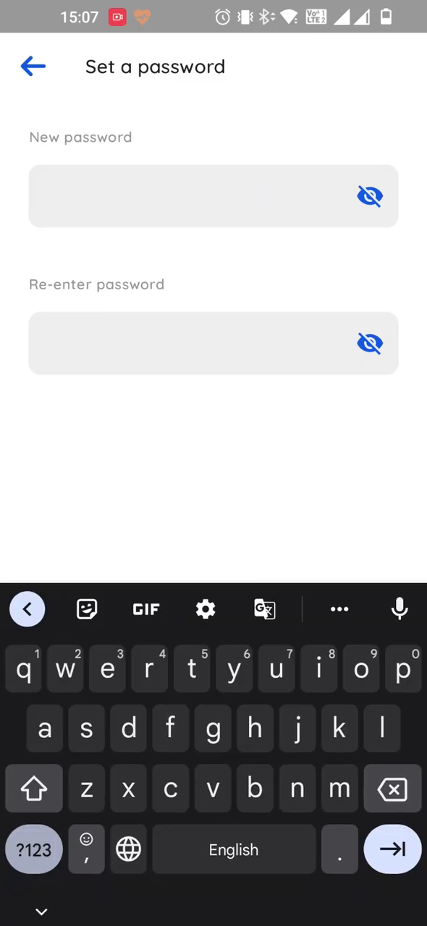
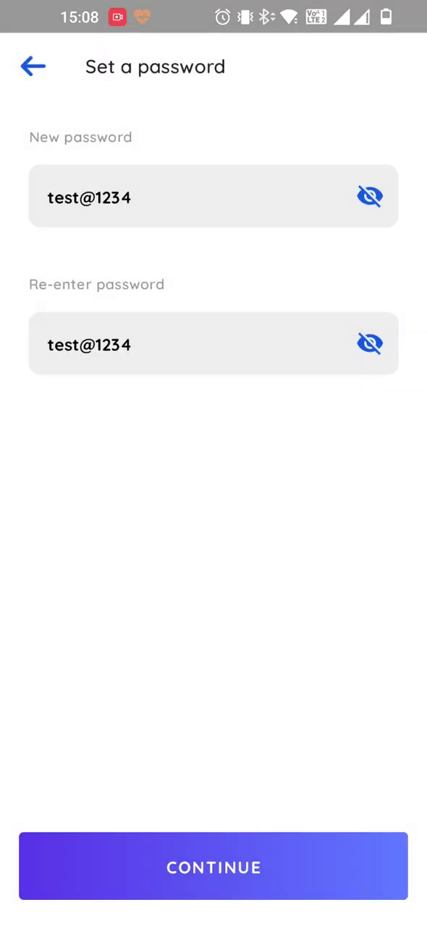
left_click(214, 866)
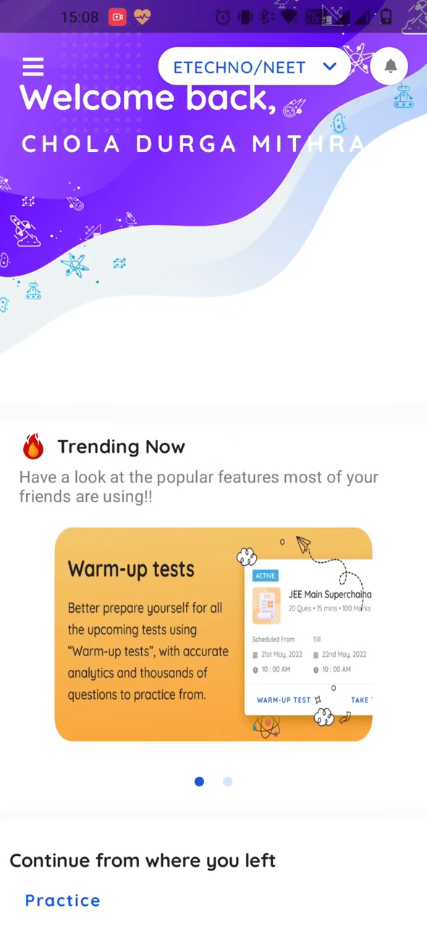